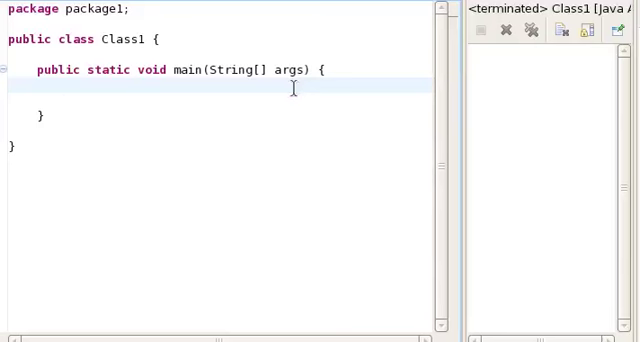
# Declare char ch = 'A'; inside the empty main method of Class1.
pyautogui.click(63, 90)
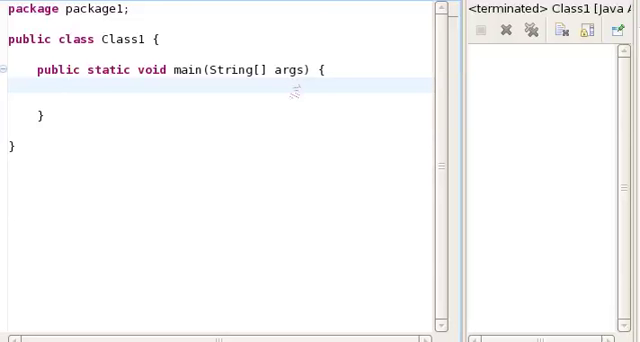
pyautogui.write('char')
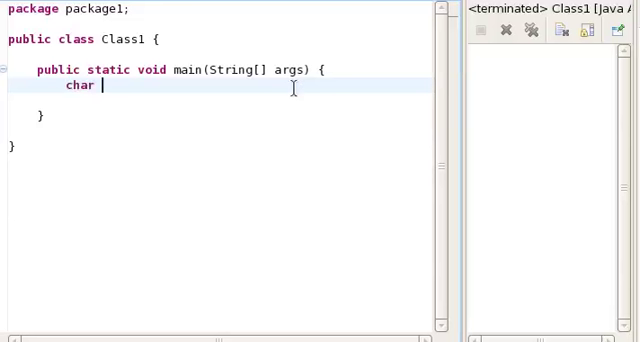
pyautogui.write('ch')
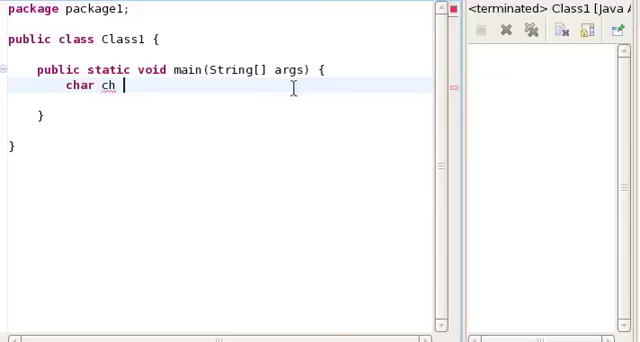
pyautogui.write("= 'A';")
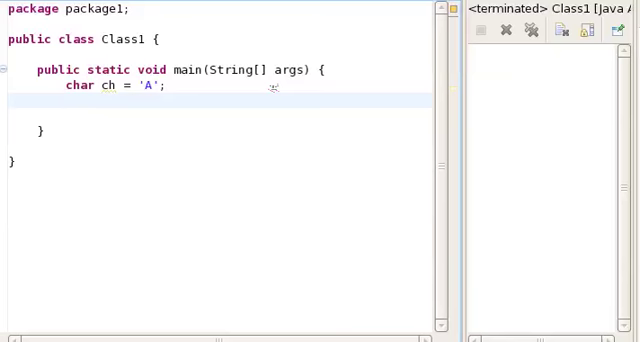
pyautogui.moveTo(270, 88)
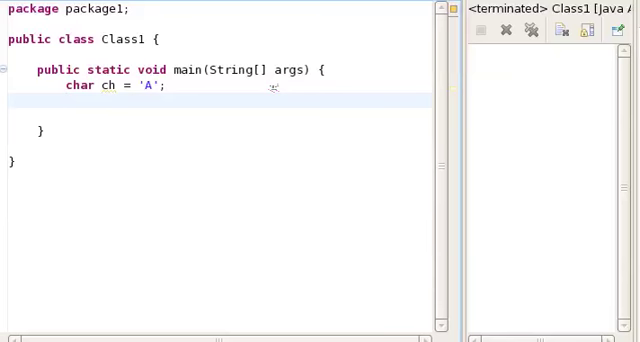
pyautogui.moveTo(270, 88)
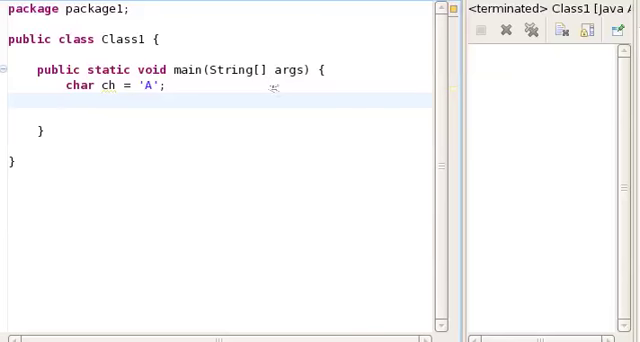
# Add int b = (int) ch; and System.out.println(b); then run, showing 65.
pyautogui.write('int b = (int) ch;')
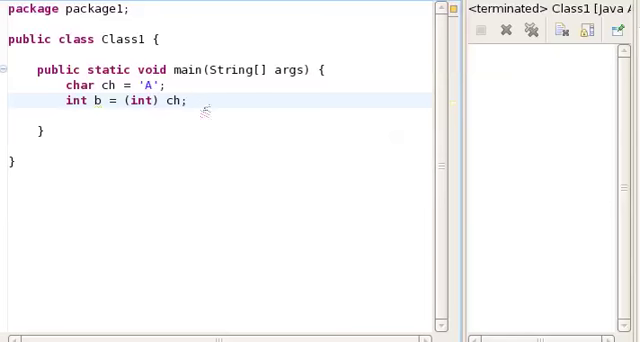
pyautogui.write('System.out.println(b')
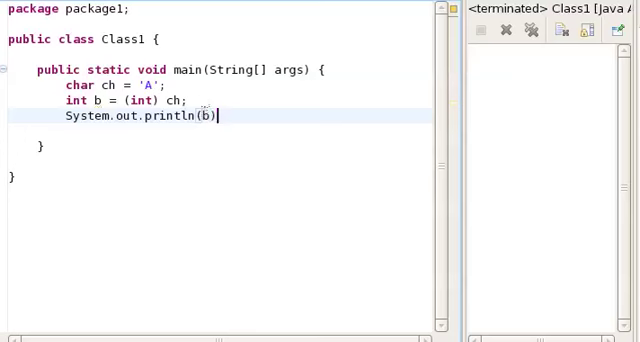
pyautogui.write(';')
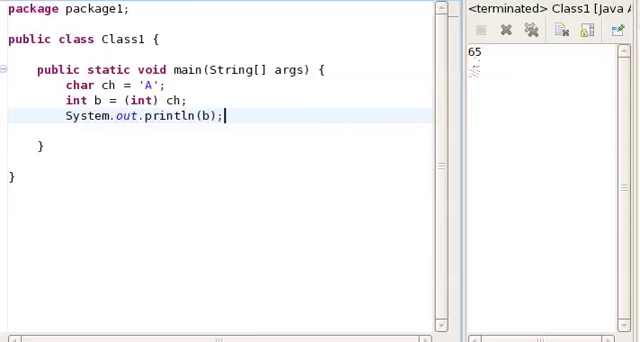
pyautogui.moveTo(225, 116)
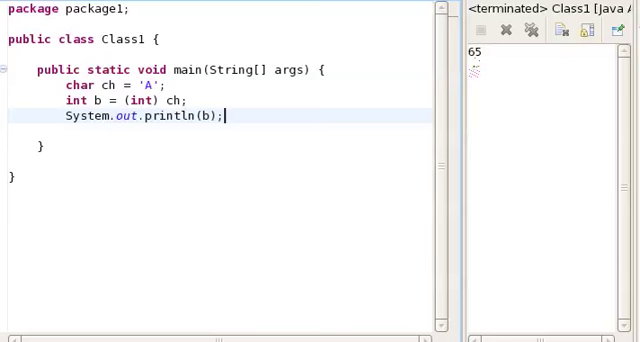
# Declare char ch1 = 'A' + 1; on a new line.
pyautogui.press('Return')
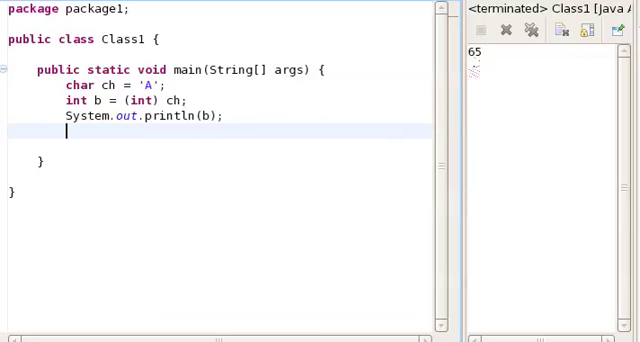
pyautogui.write("char ch = 'A")
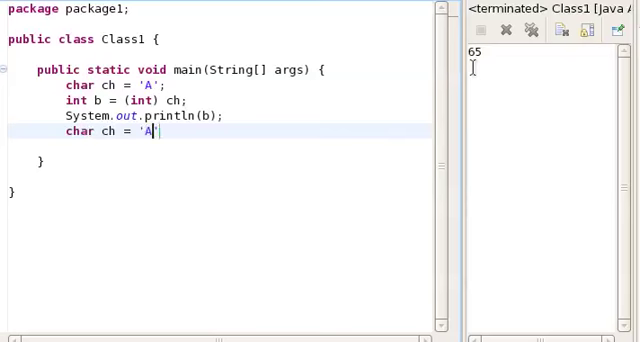
pyautogui.write('+1;')
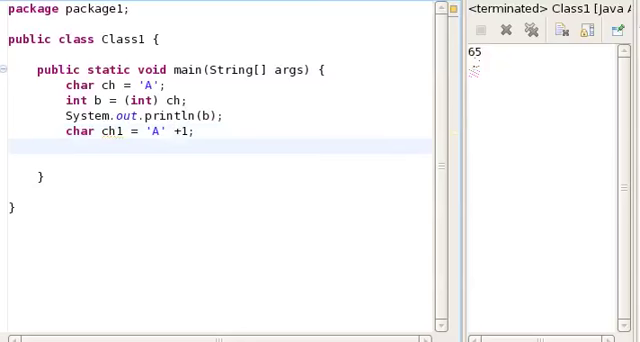
# Print ch1 with System.out.println(ch1); so the console shows B.
pyautogui.write('System.out.')
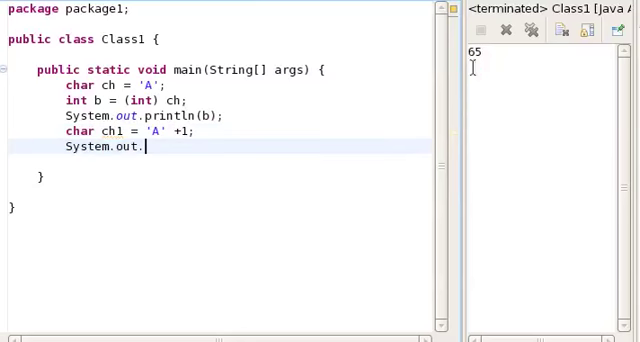
pyautogui.write('println()')
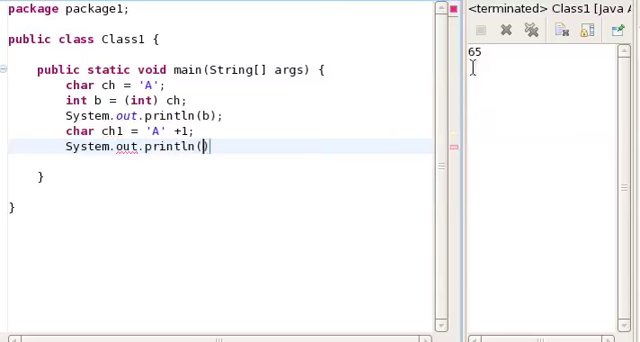
pyautogui.write('ch1);')
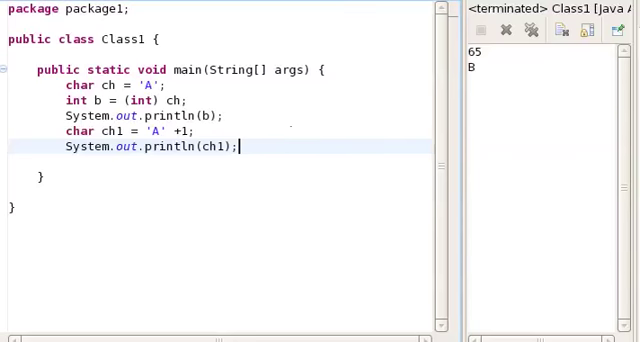
pyautogui.moveTo(318, 148)
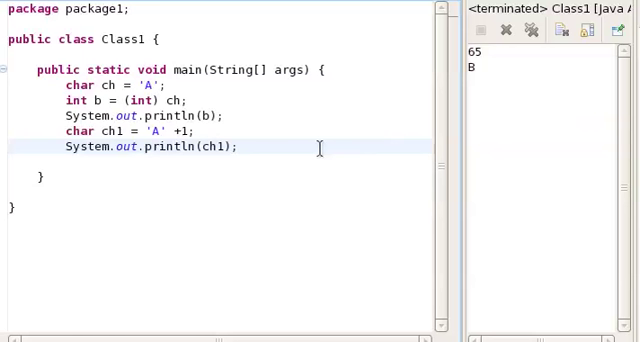
# Declare String str = "I am "; in main.
pyautogui.click(238, 146)
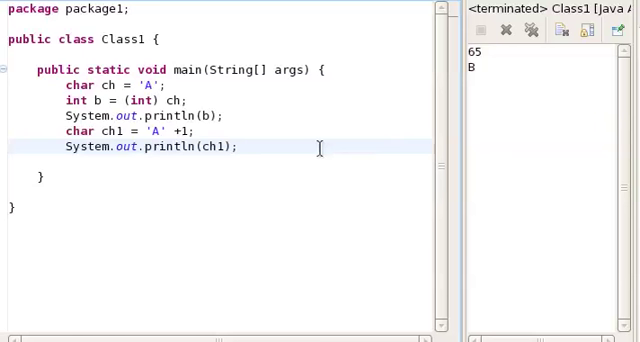
pyautogui.click(238, 147)
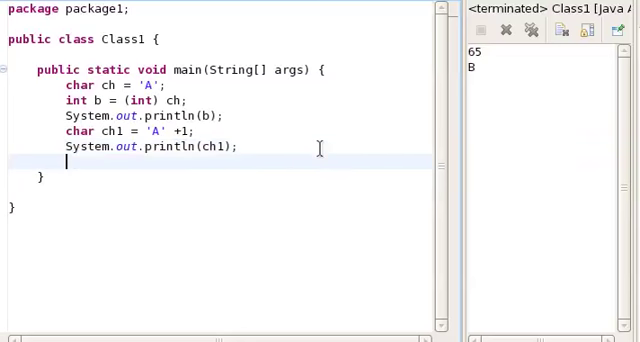
pyautogui.write('String st')
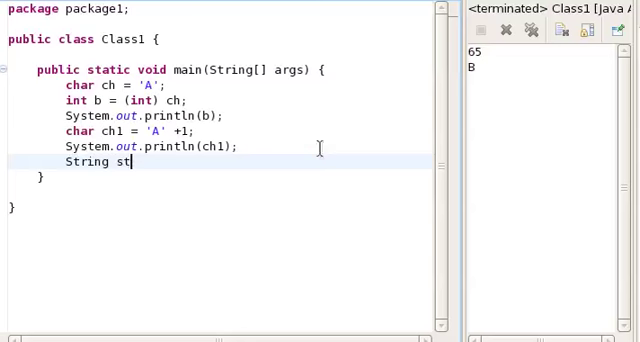
pyautogui.write('r = "I am "')
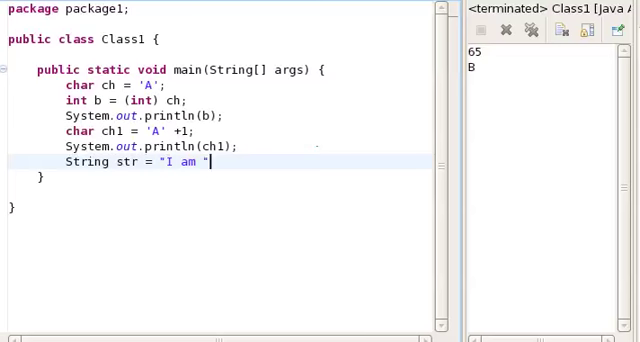
pyautogui.write(';')
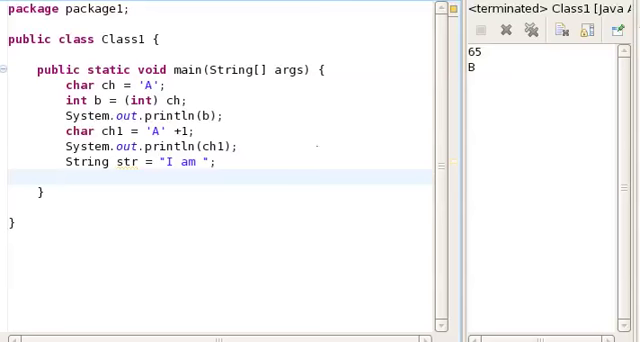
# Print str + ch with System.out.println, outputting I am A.
pyautogui.write('System.out.println(')
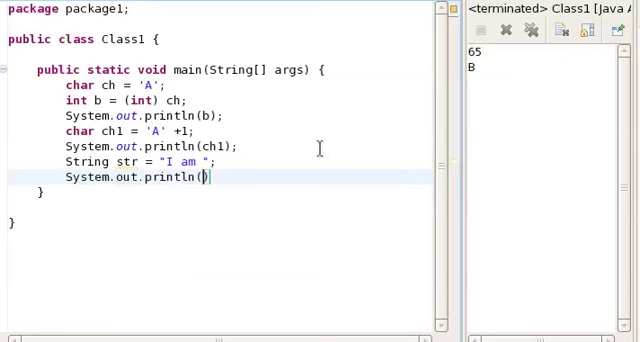
pyautogui.write('str + ch')
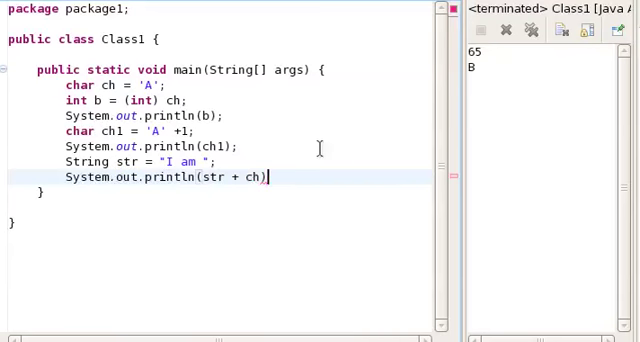
pyautogui.write(';')
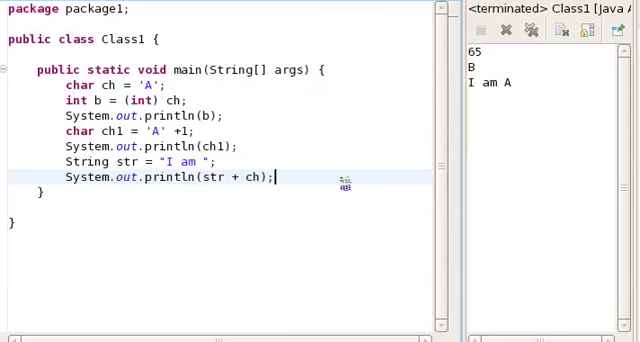
# Add System.out.println(str + b); below the previous print statement.
pyautogui.write('S')
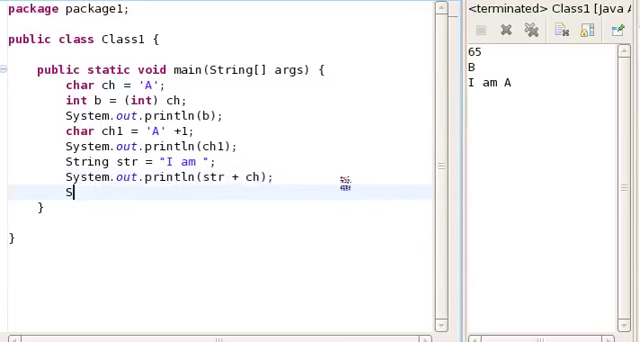
pyautogui.press('BackSpace')
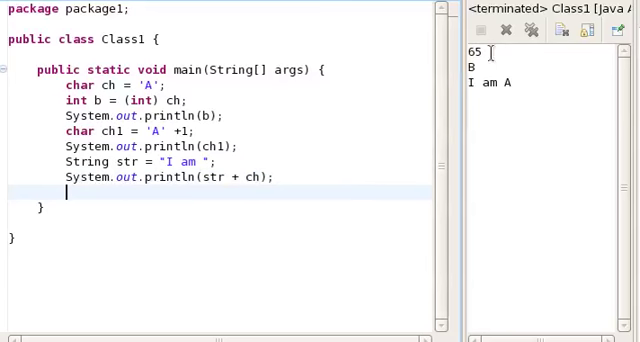
pyautogui.write('System.')
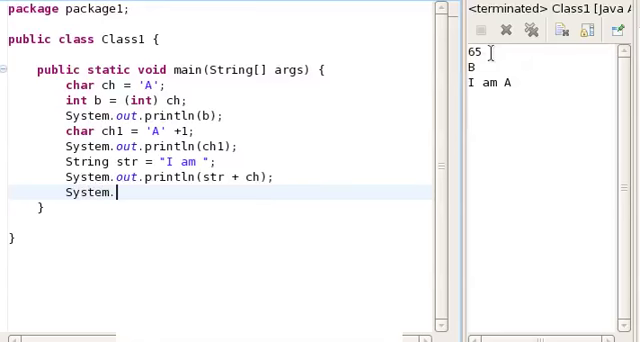
pyautogui.write('out.prinln')
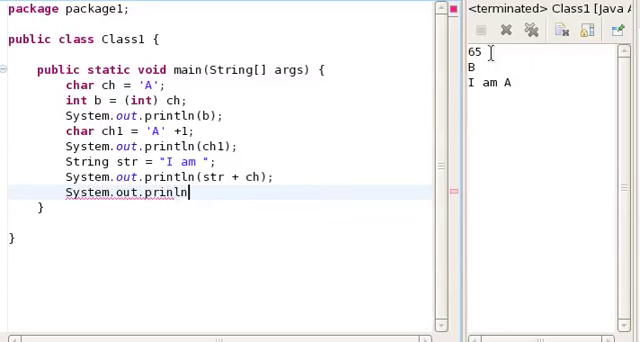
pyautogui.write('(str + b);')
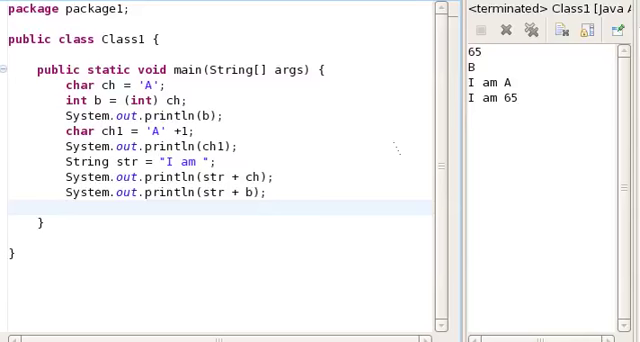
# Add System.out.println('A' + 'B'); with the comment // not AB.
pyautogui.write('Sy')
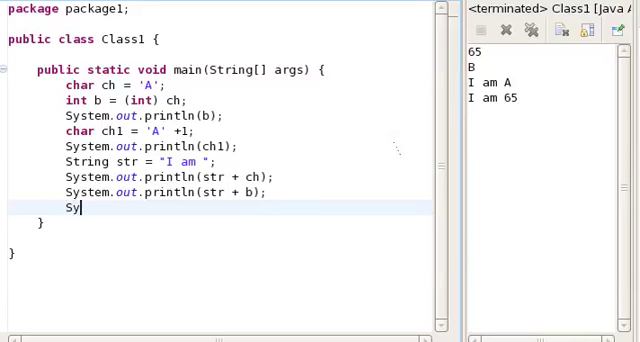
pyautogui.write('stem.out.')
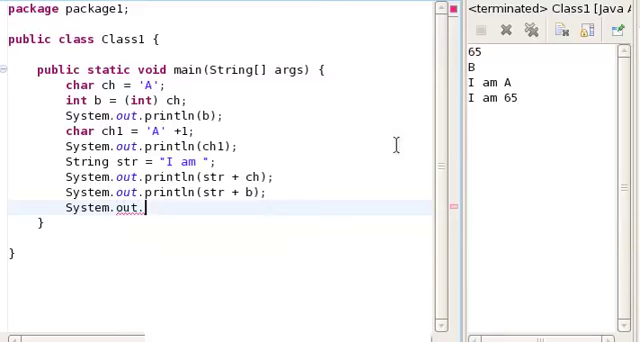
pyautogui.write("println('A' +")
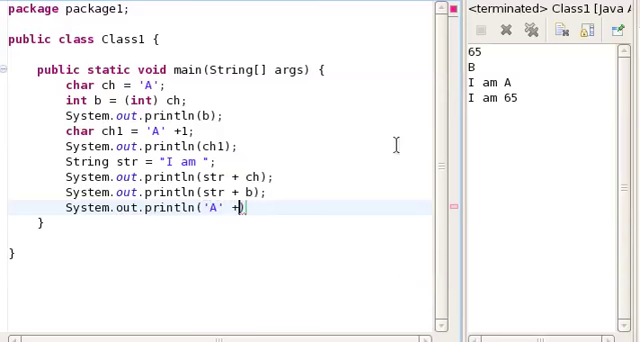
pyautogui.write("'B')")
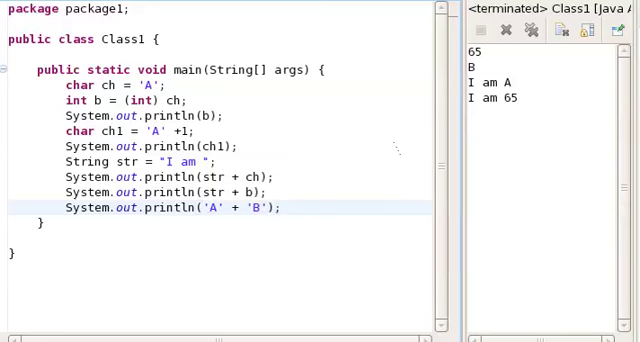
pyautogui.write('// not AB')
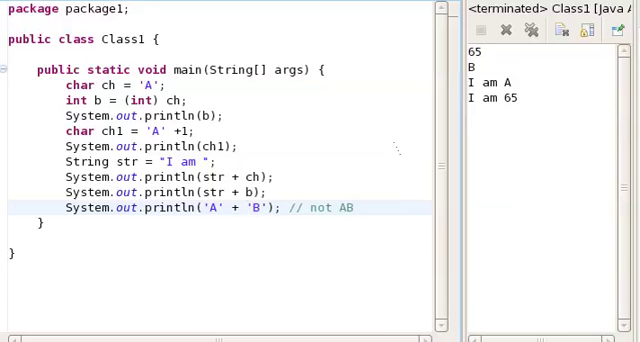
pyautogui.click(247, 207)
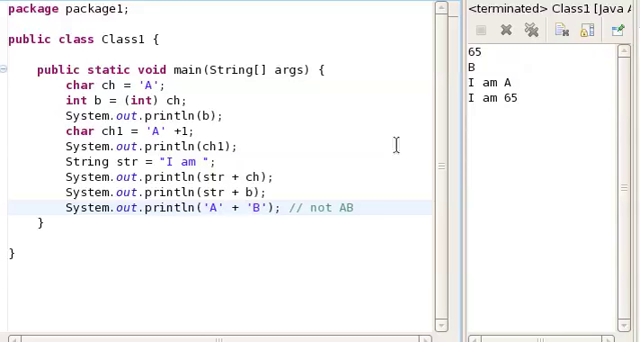
pyautogui.click(242, 208)
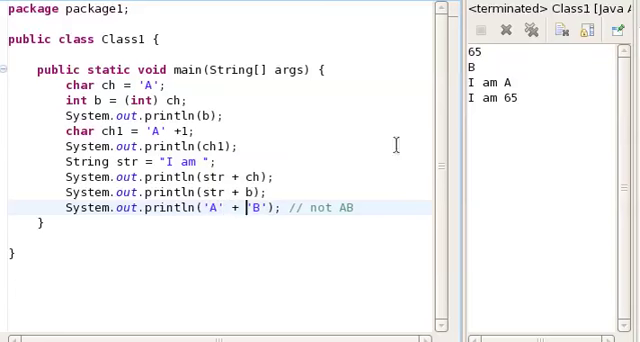